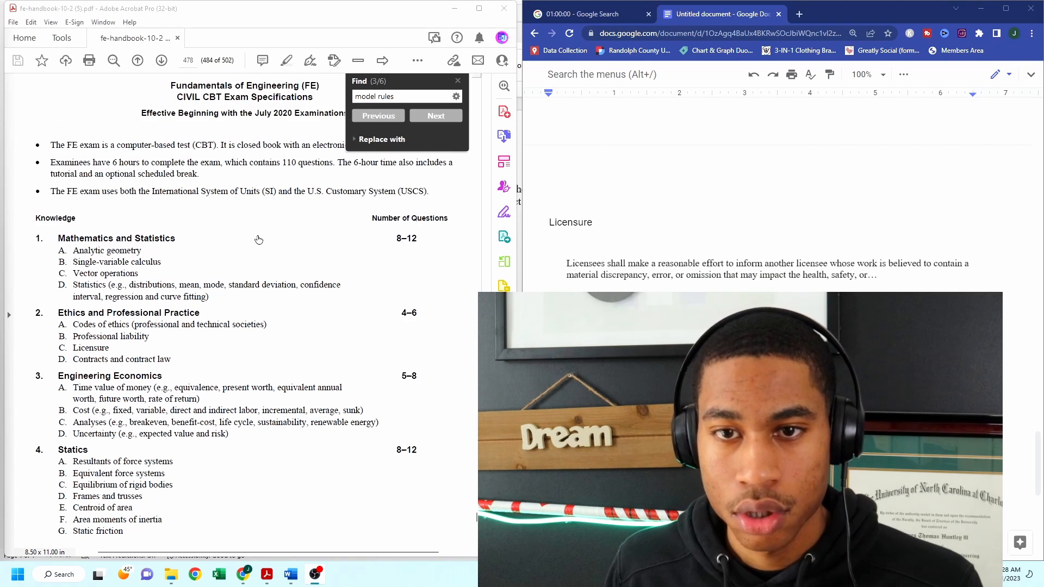
# Search the handbook for 'health, safety' and advance to match 3 of 9 on page 10
pyautogui.scroll(-3)
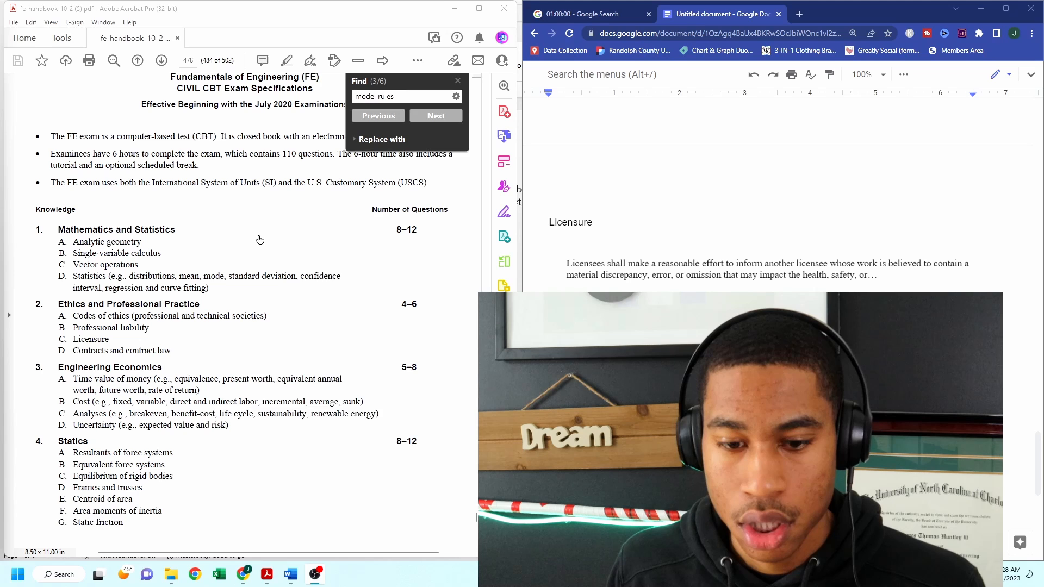
pyautogui.scroll(-3)
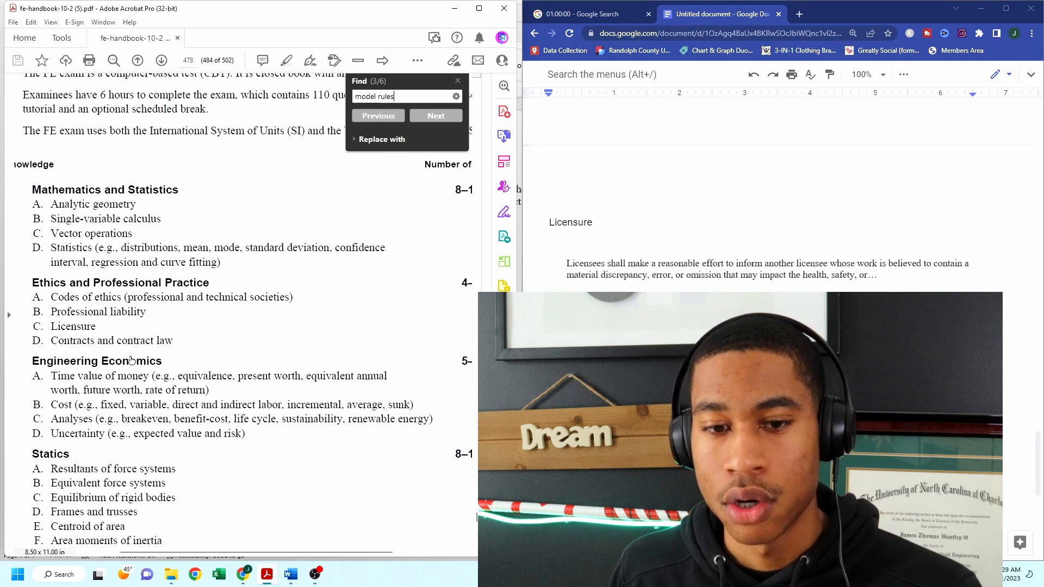
pyautogui.moveTo(100, 318)
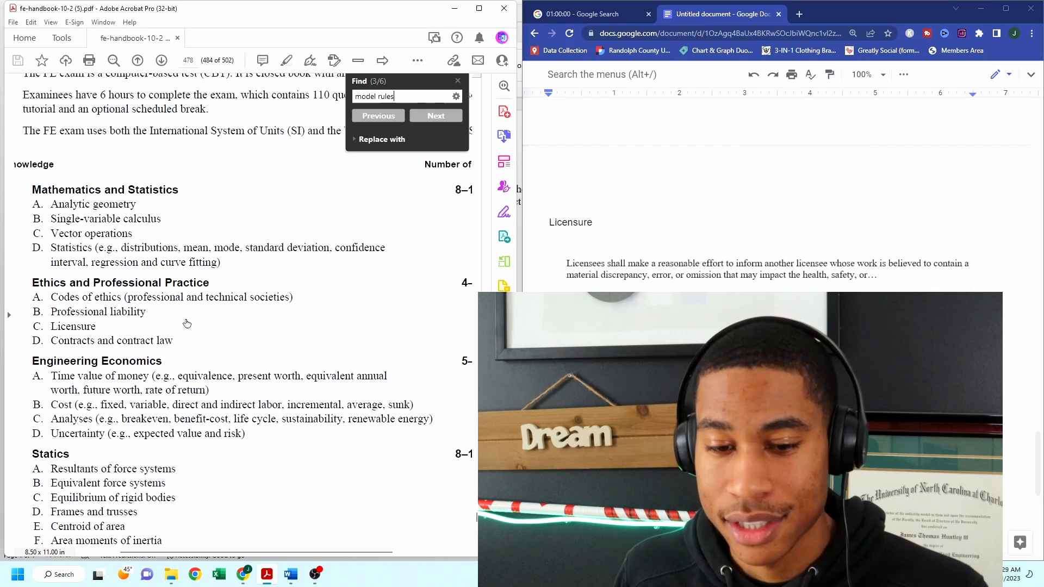
pyautogui.moveTo(192, 305)
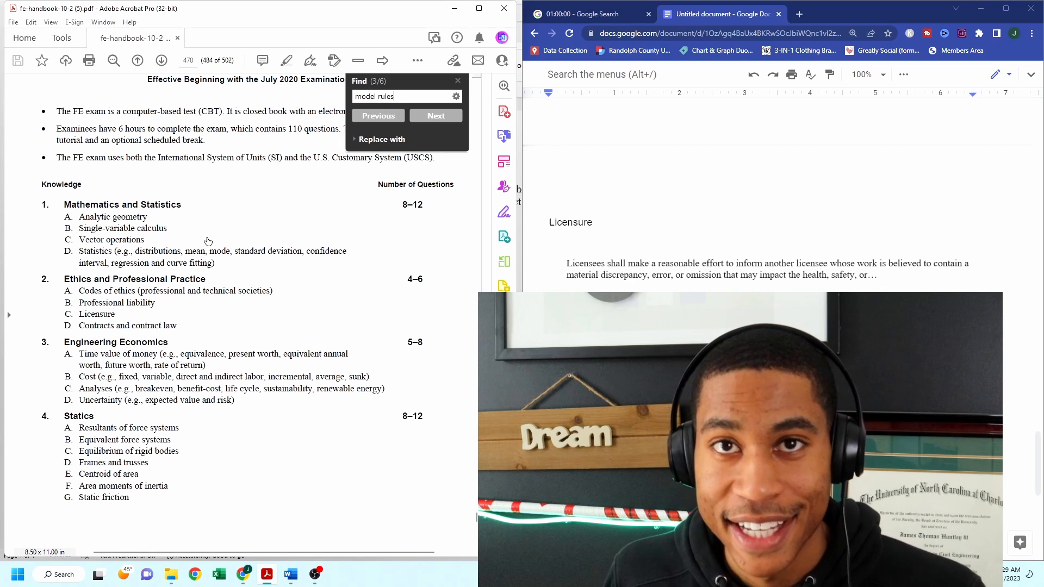
pyautogui.moveTo(127, 336)
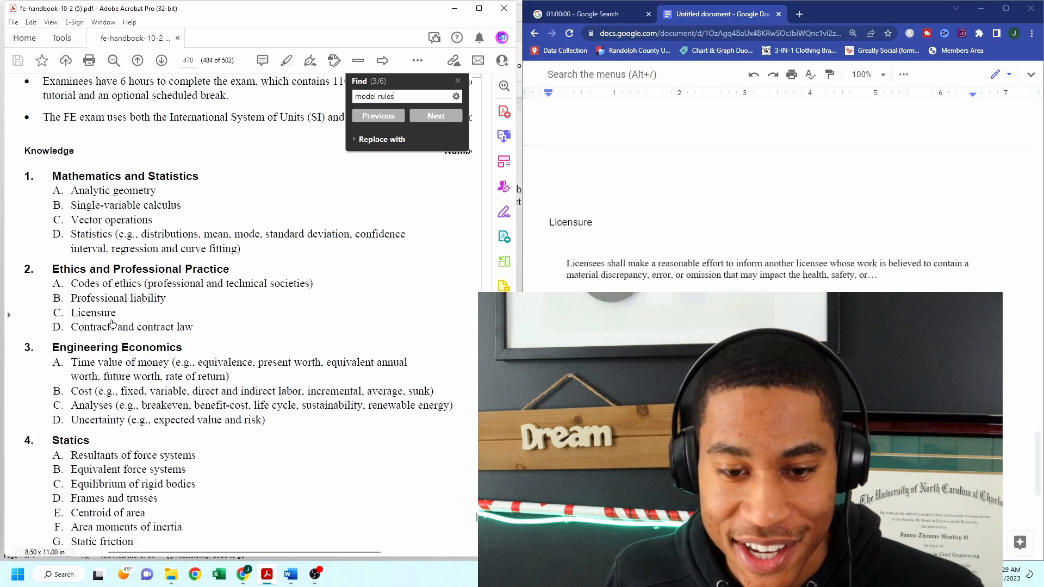
pyautogui.scroll(-3)
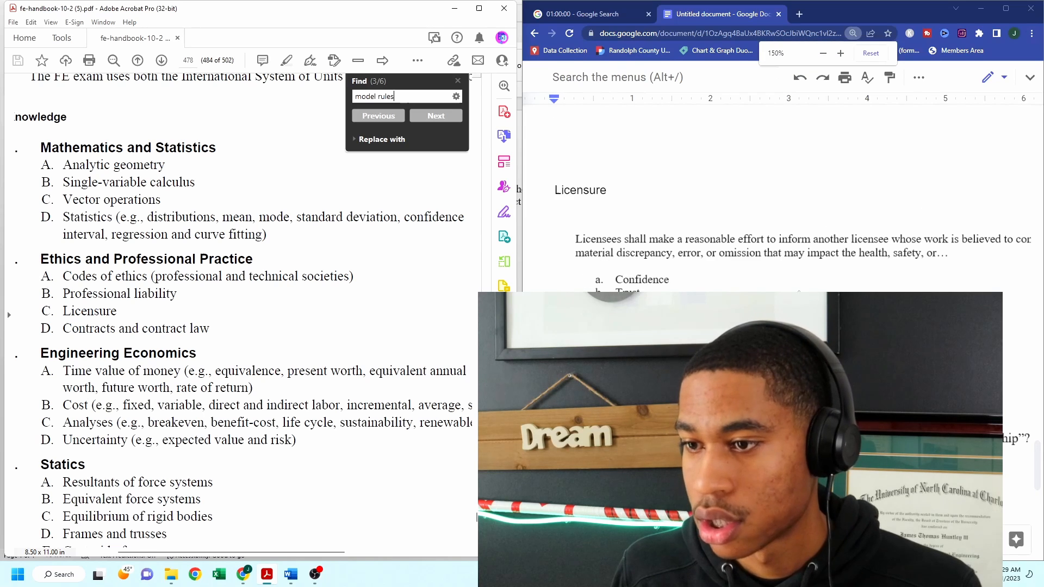
pyautogui.scroll(-3)
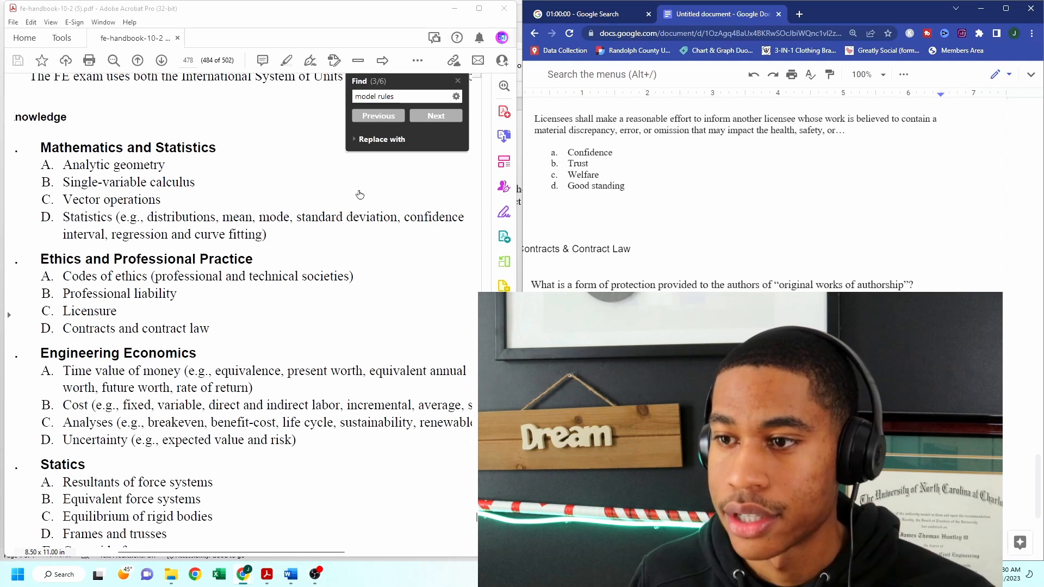
pyautogui.moveTo(362, 155)
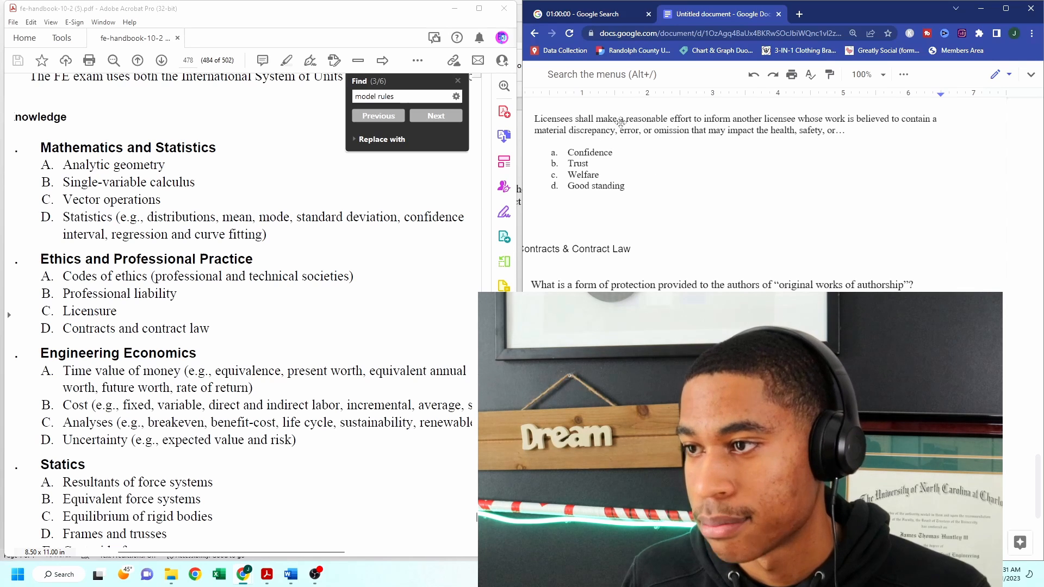
pyautogui.moveTo(636, 193)
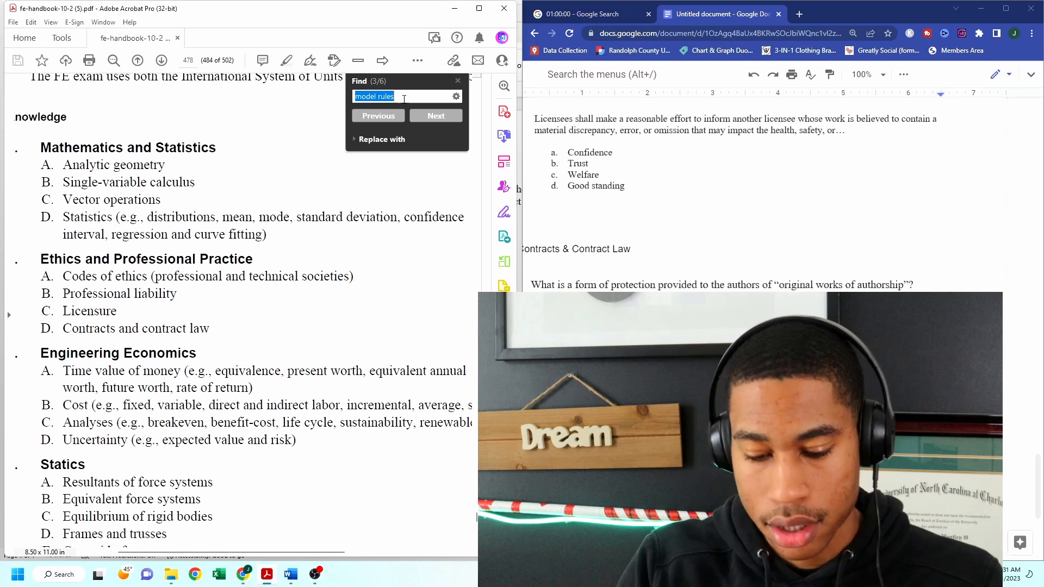
pyautogui.write('health, safety')
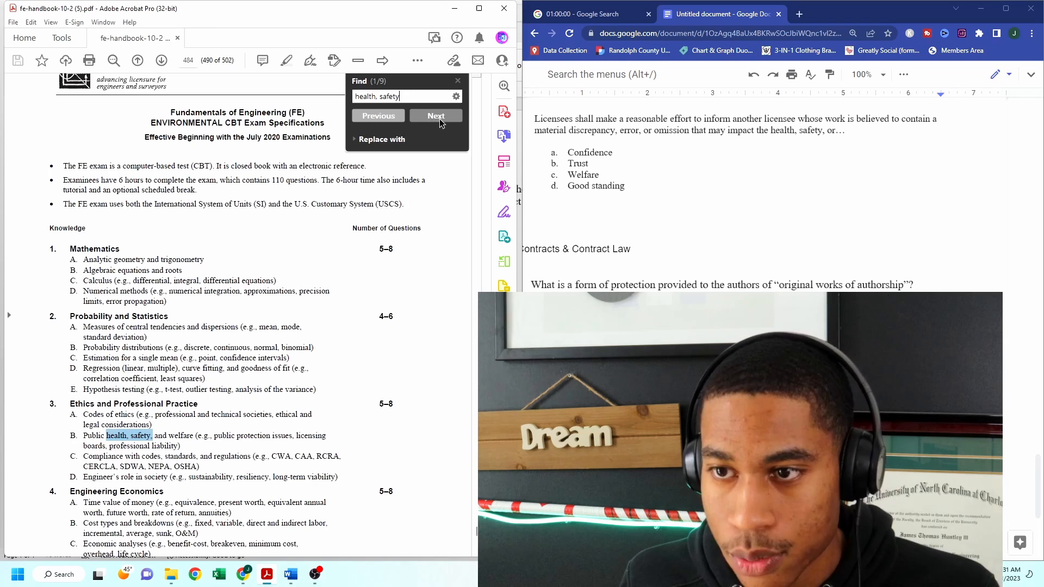
pyautogui.click(435, 116)
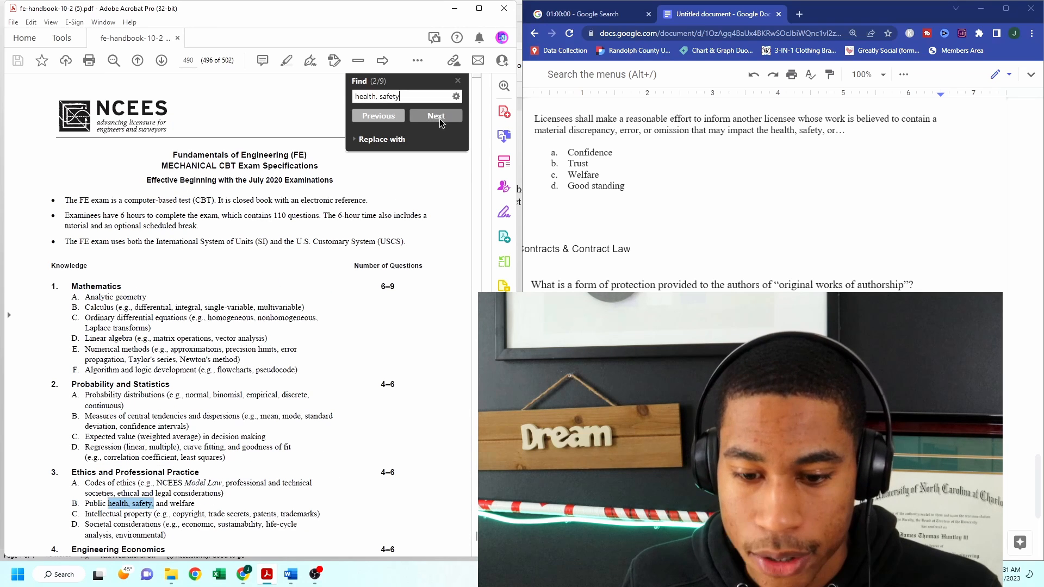
pyautogui.click(436, 115)
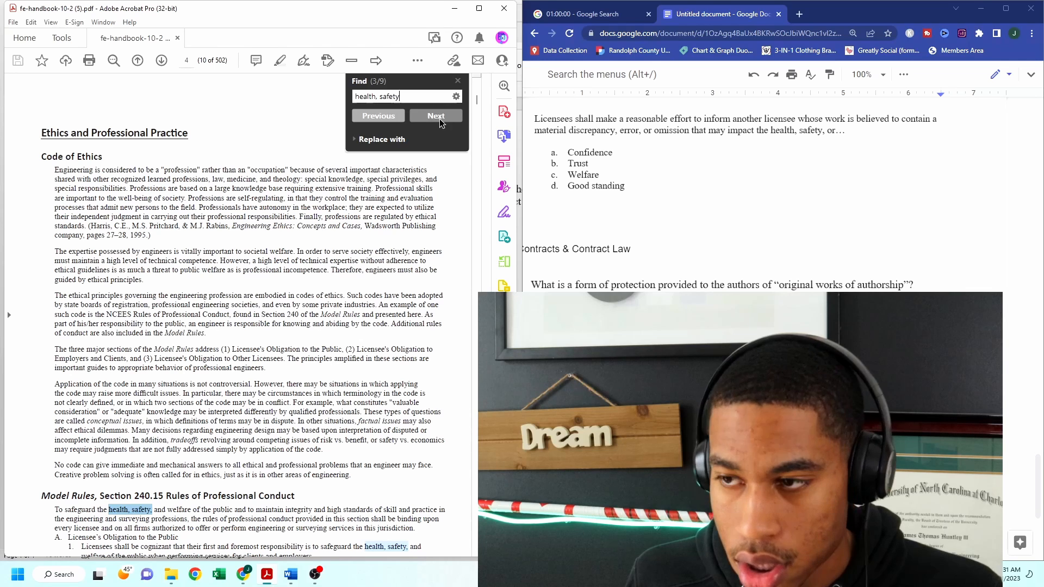
pyautogui.click(436, 115)
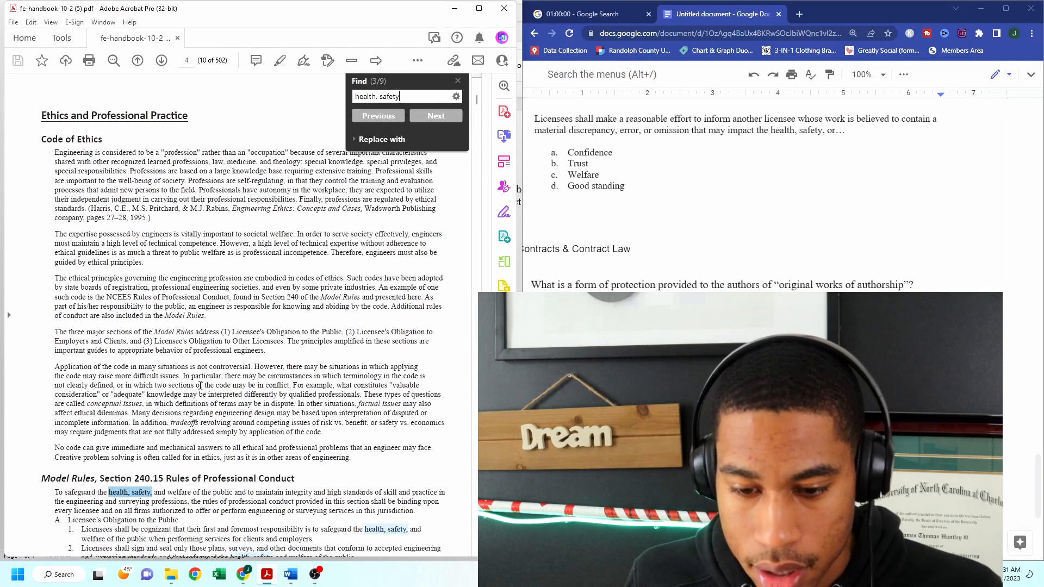
# Advance the 'health, safety' search to match 5 of 9 on page 5
pyautogui.scroll(-3)
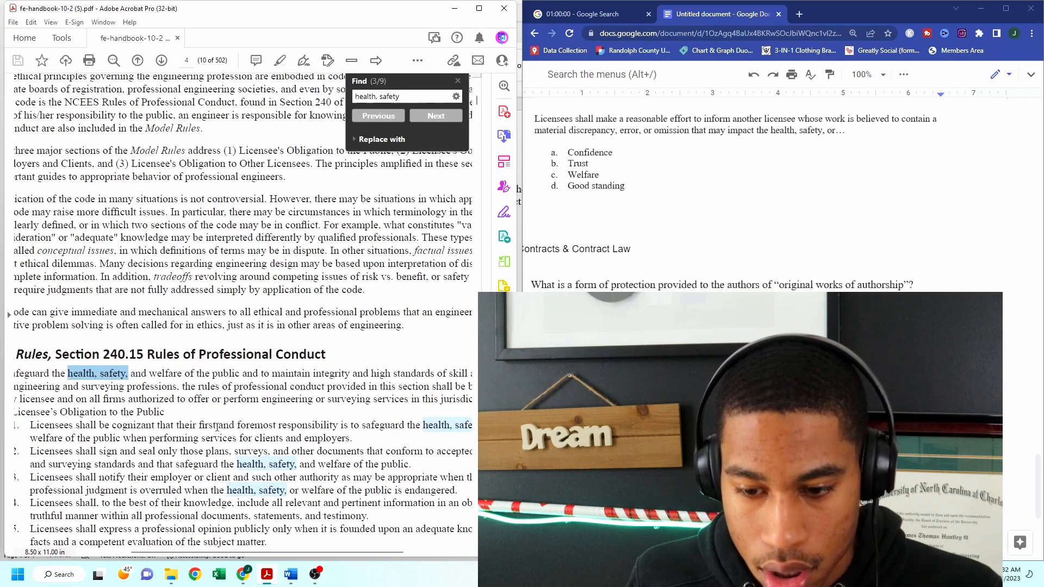
pyautogui.scroll(-3)
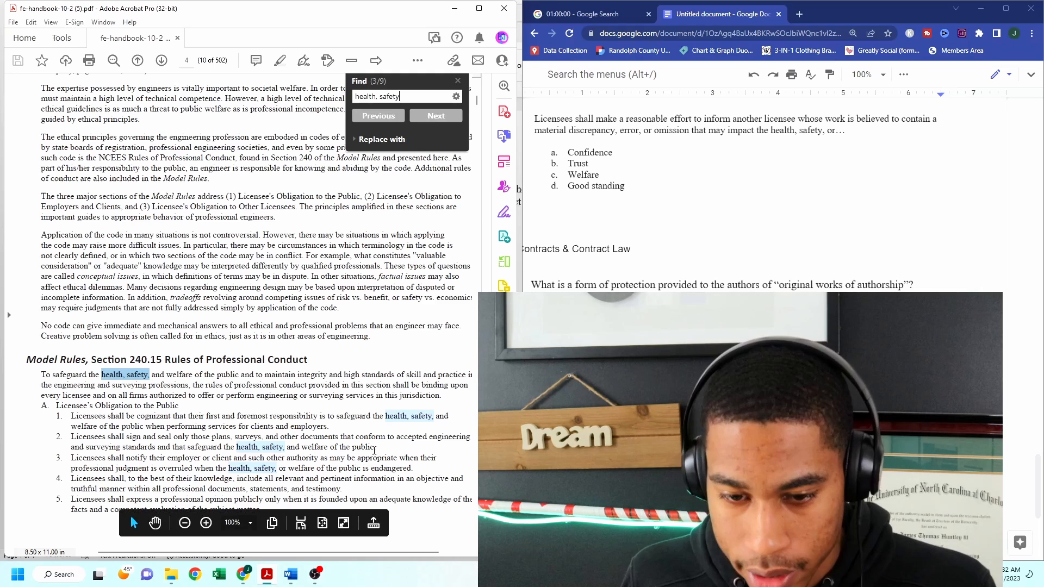
pyautogui.click(436, 115)
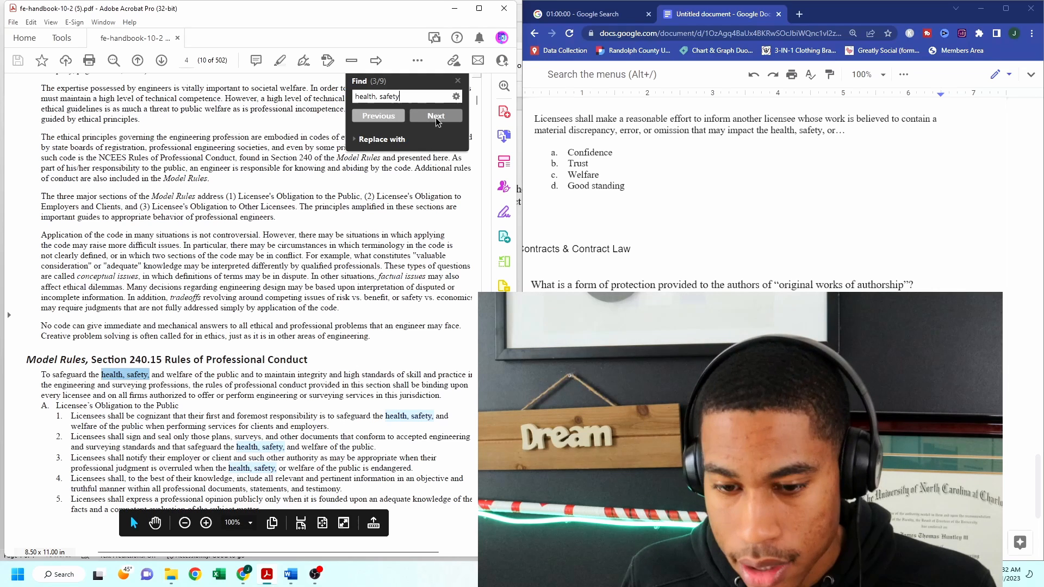
pyautogui.click(435, 115)
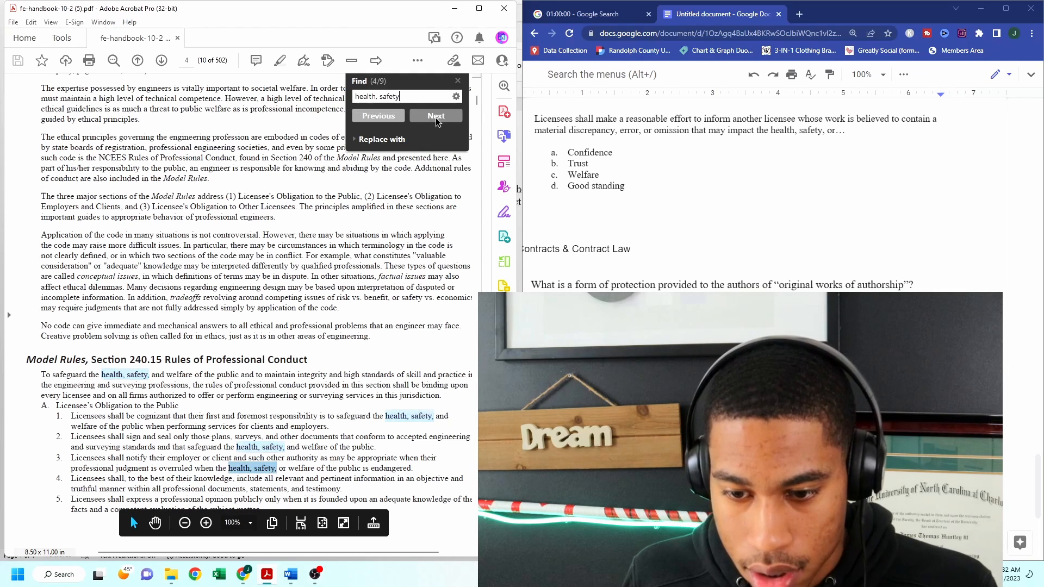
pyautogui.click(435, 115)
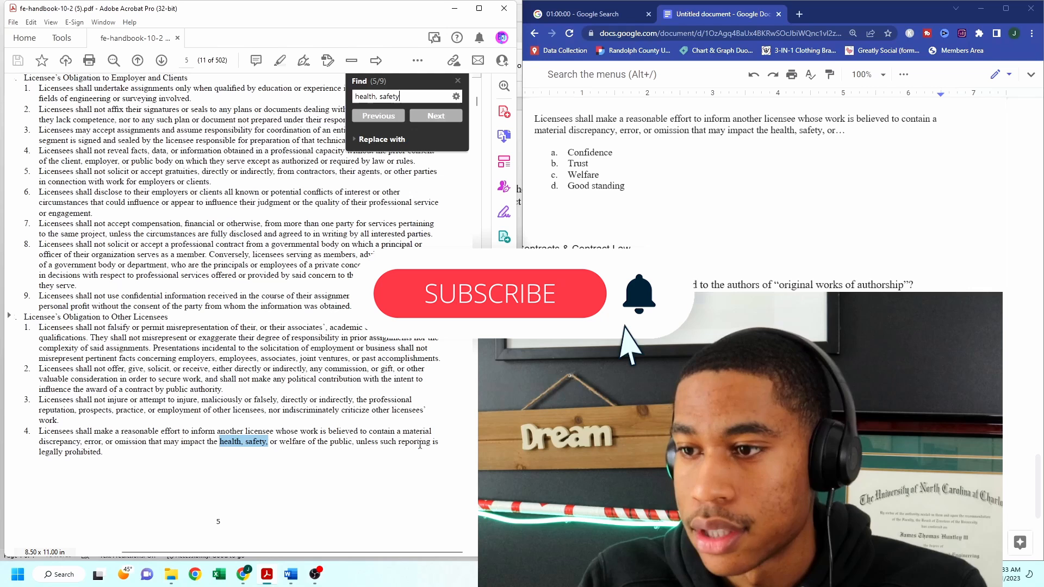
pyautogui.click(490, 293)
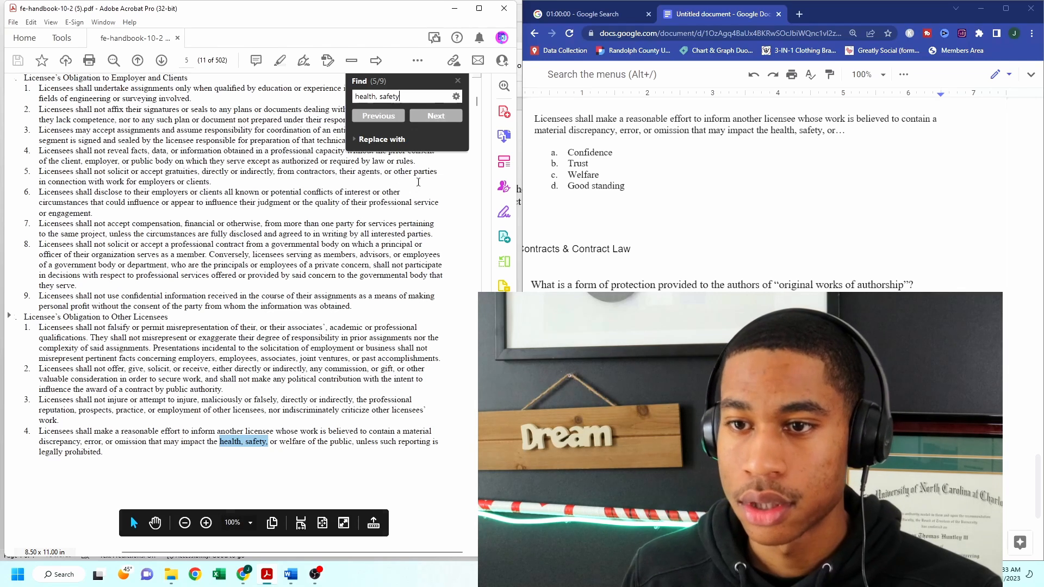
pyautogui.click(377, 115)
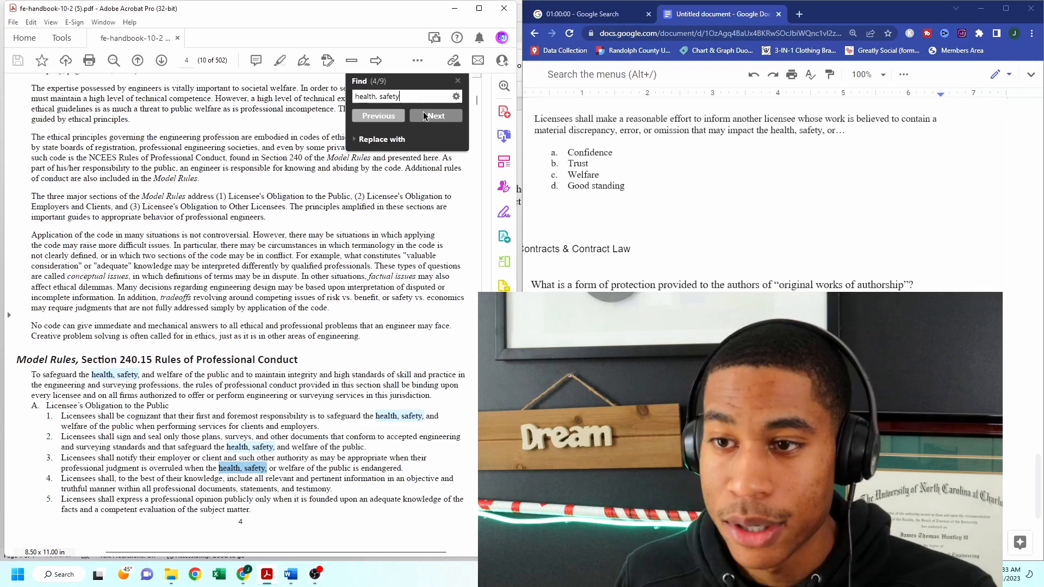
pyautogui.click(436, 115)
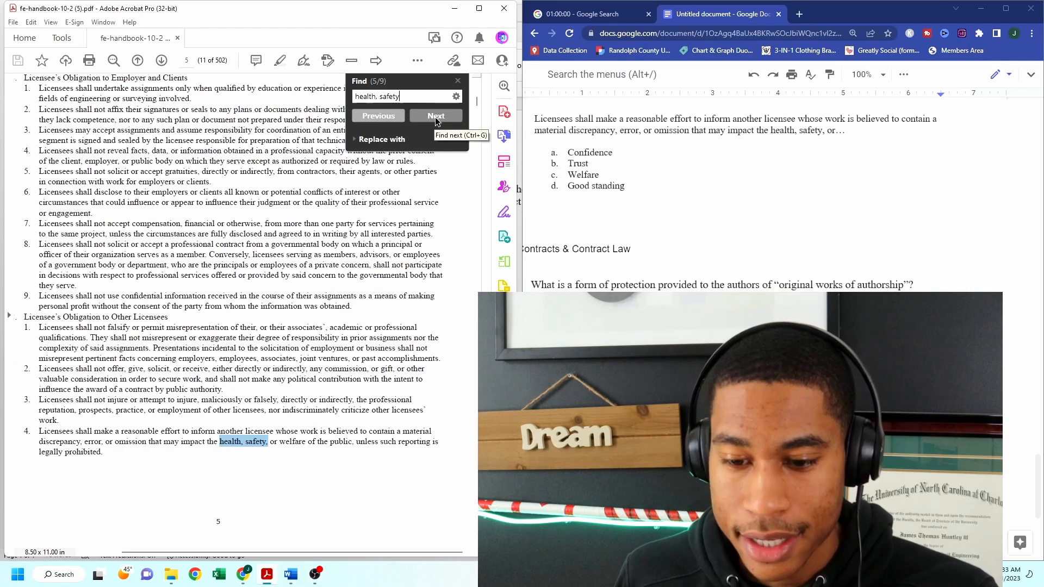
pyautogui.click(435, 116)
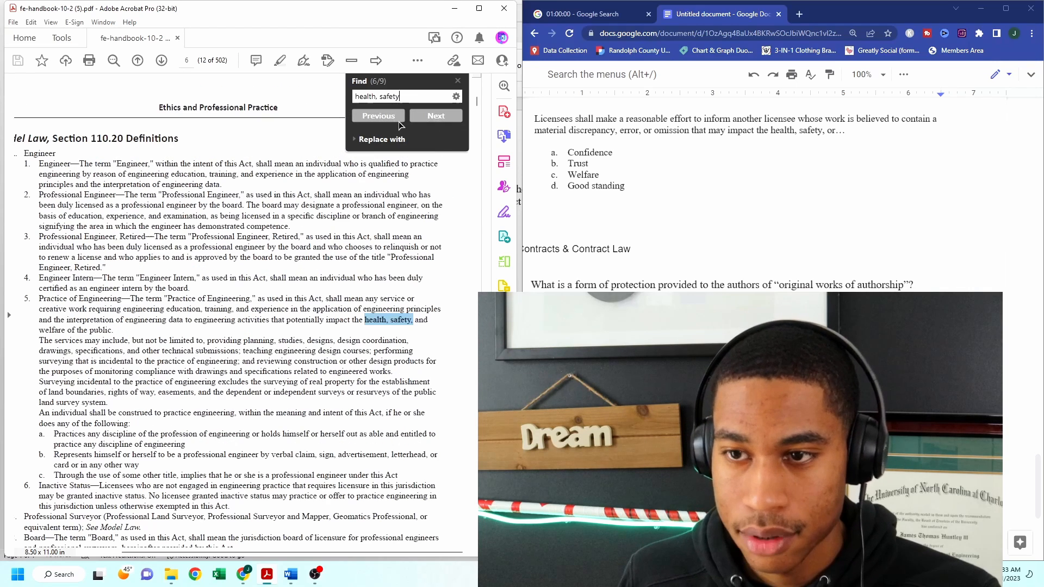
pyautogui.click(378, 115)
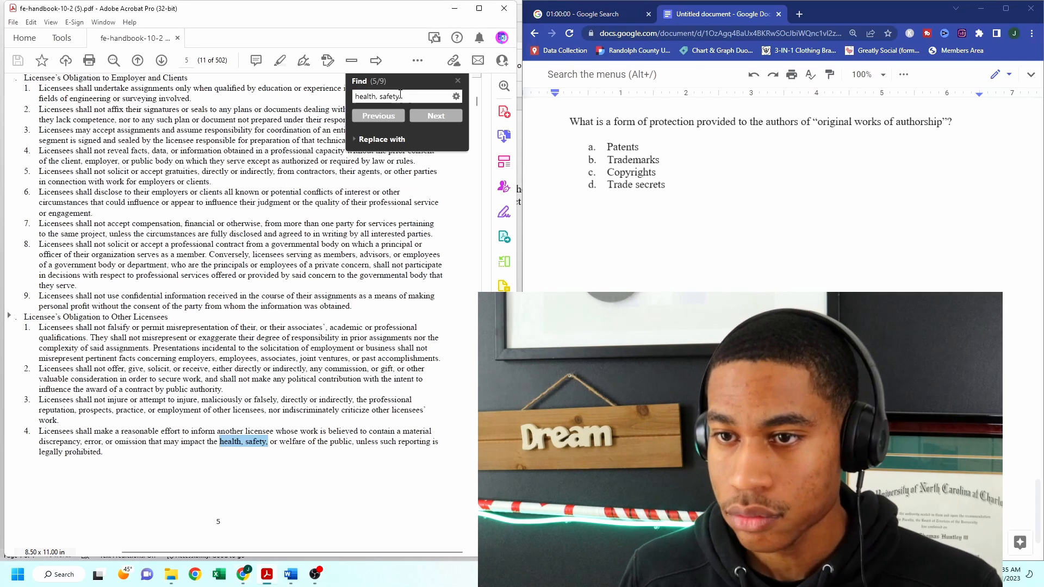
# Replace the search text with 'form of protection' and jump to its single match
pyautogui.press('Backspace')
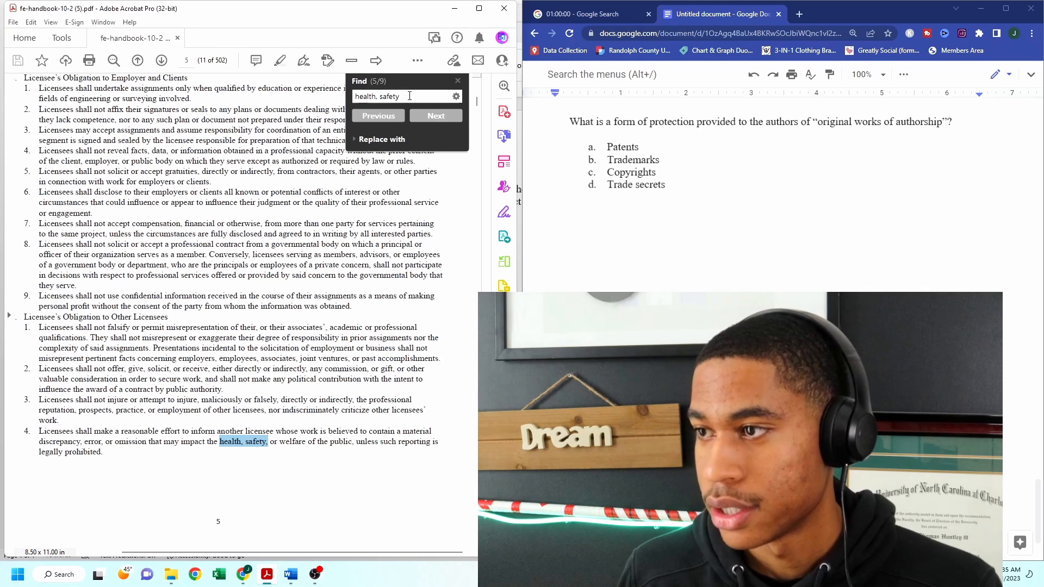
pyautogui.tripleClick(376, 96)
pyautogui.write('form of pro')
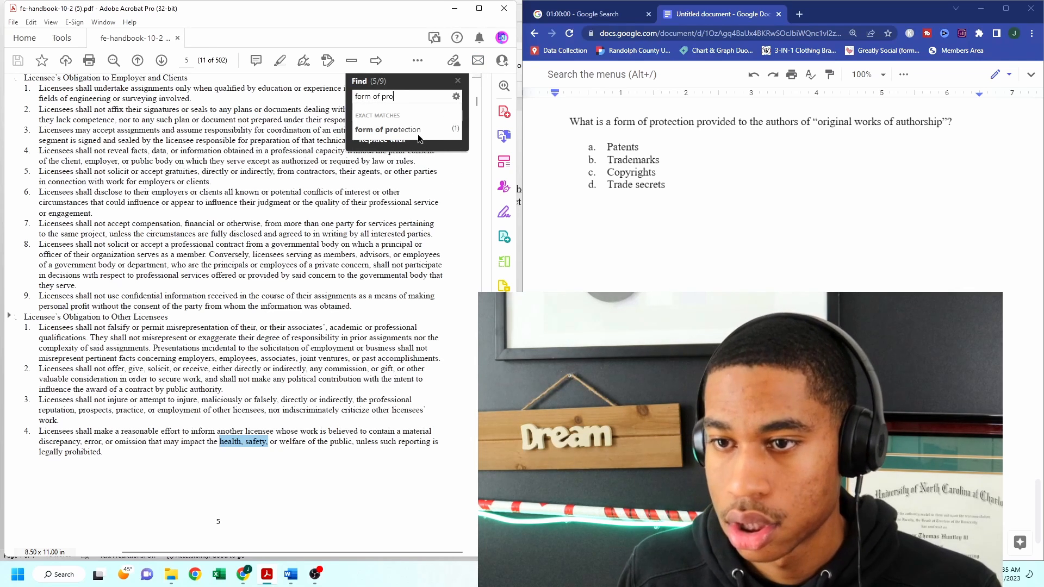
pyautogui.click(435, 116)
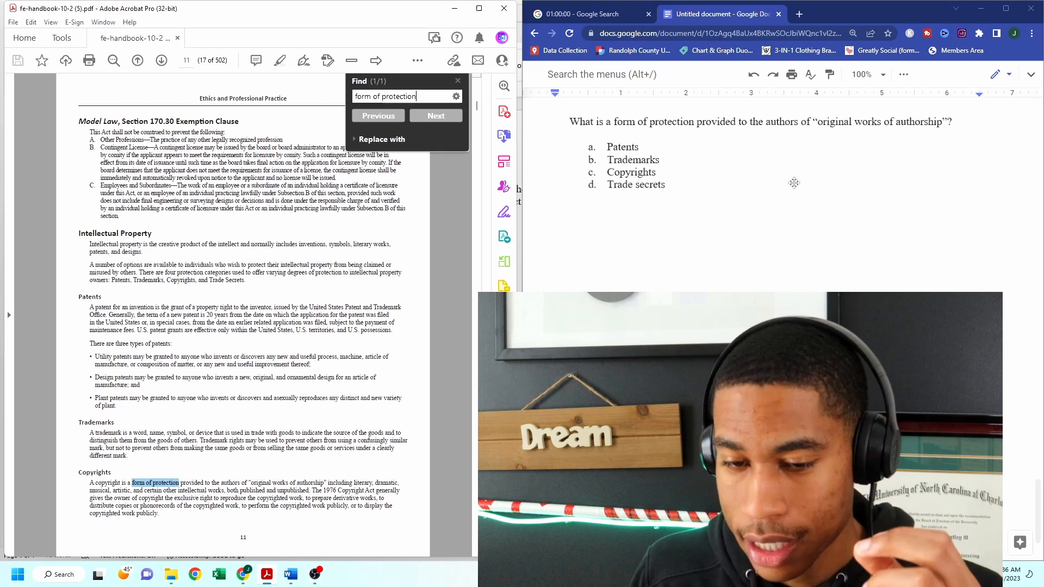
pyautogui.moveTo(786, 187)
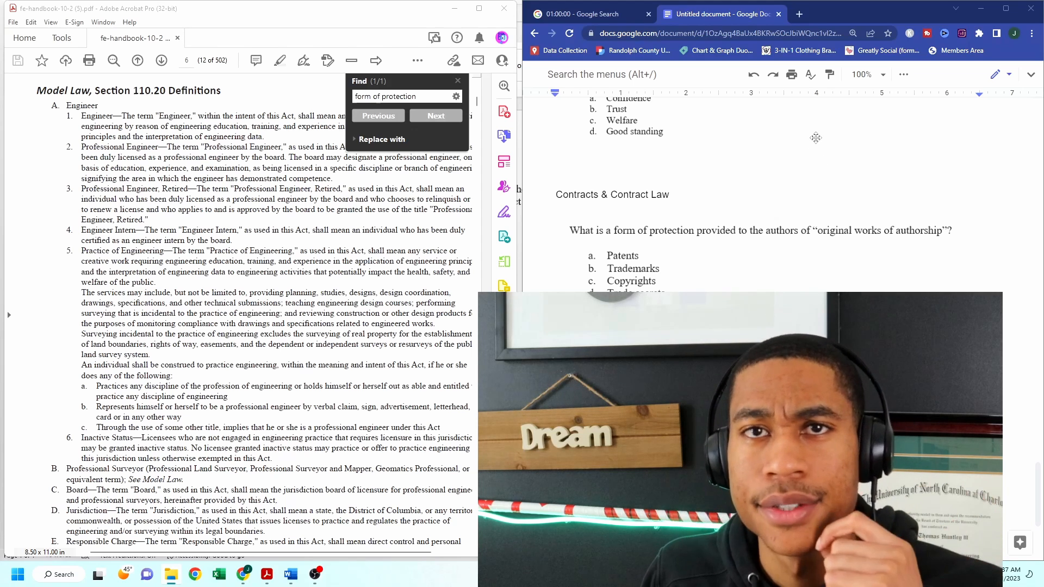
pyautogui.moveTo(503, 212)
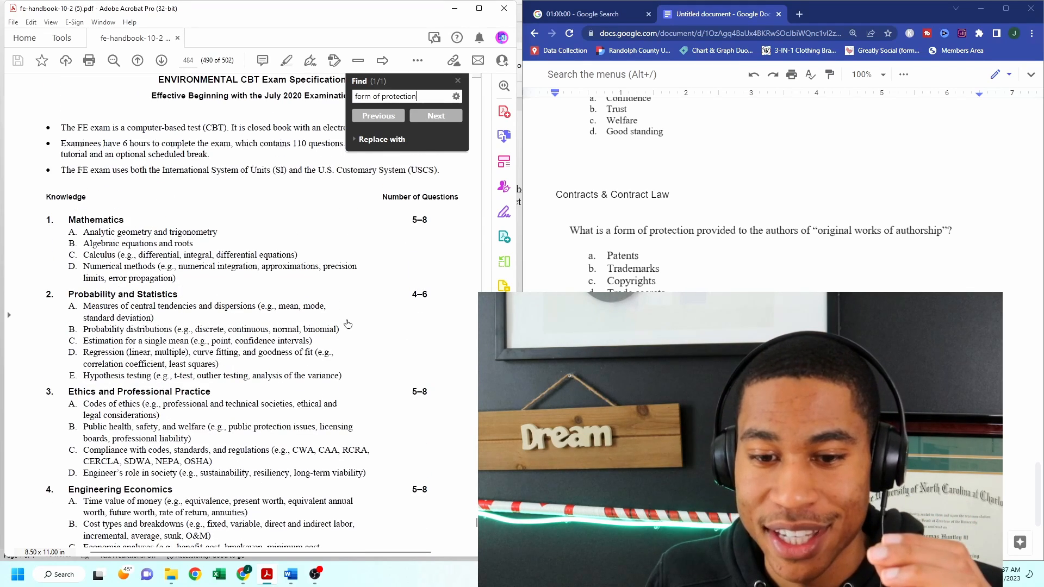
# Scroll the exam specifications to page 478 showing Ethics and Professional Practice topics
pyautogui.scroll(-3)
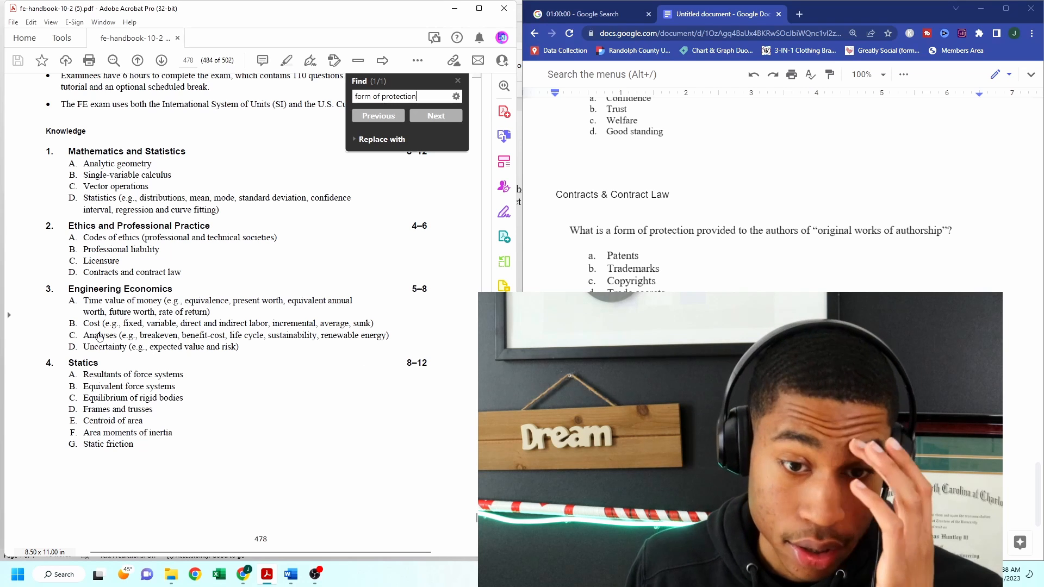
pyautogui.moveTo(425, 317)
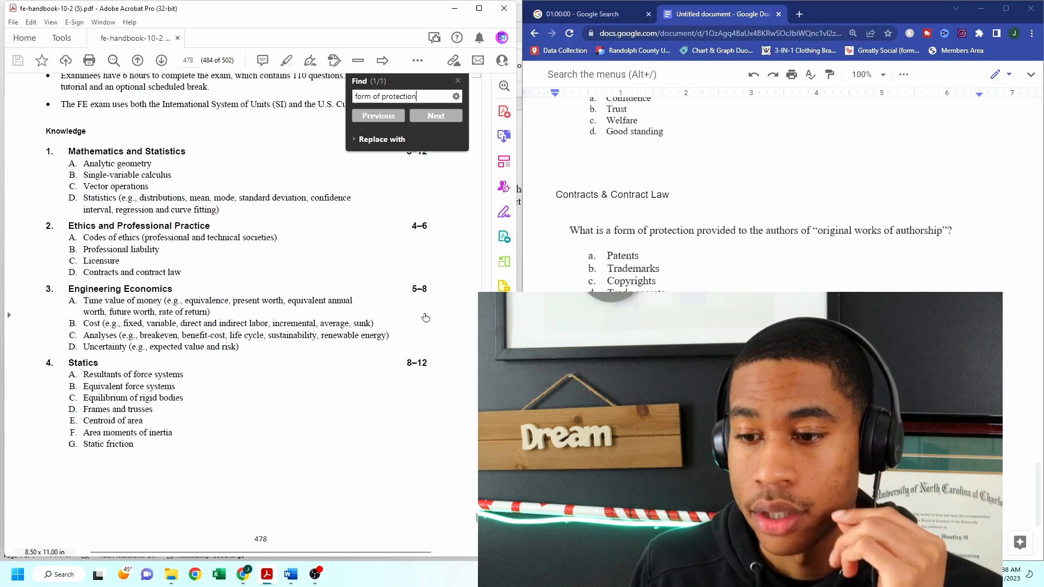